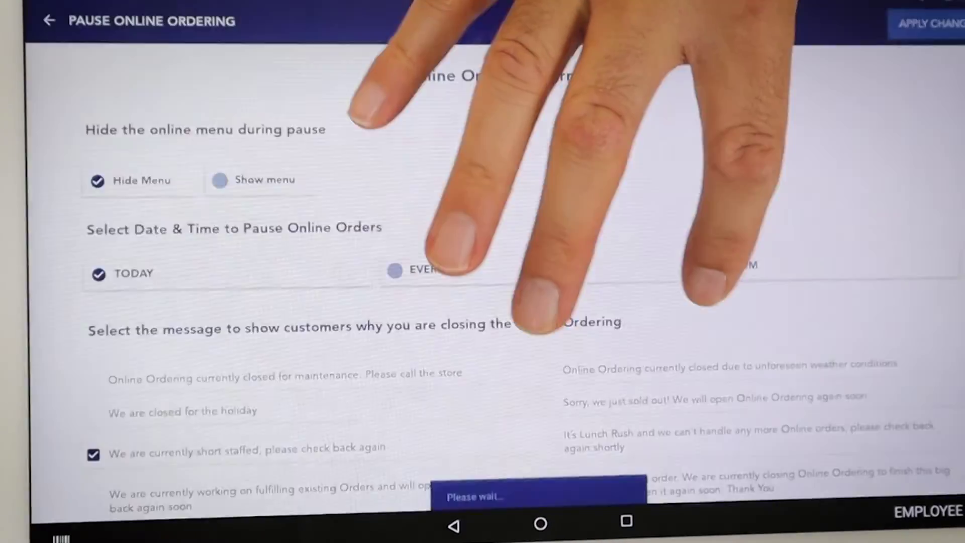
Step: Apply the pause for today with the menu hidden and the short-staffed message
click(930, 24)
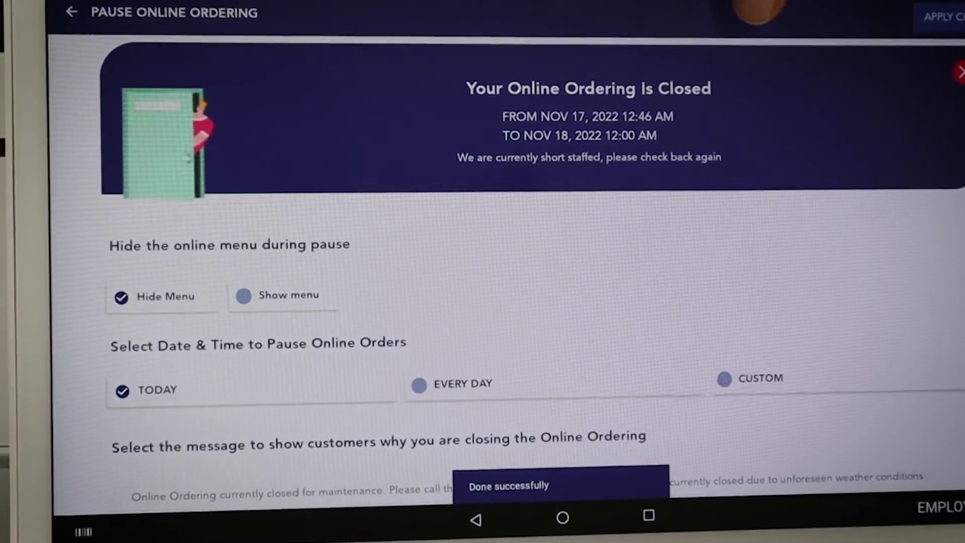